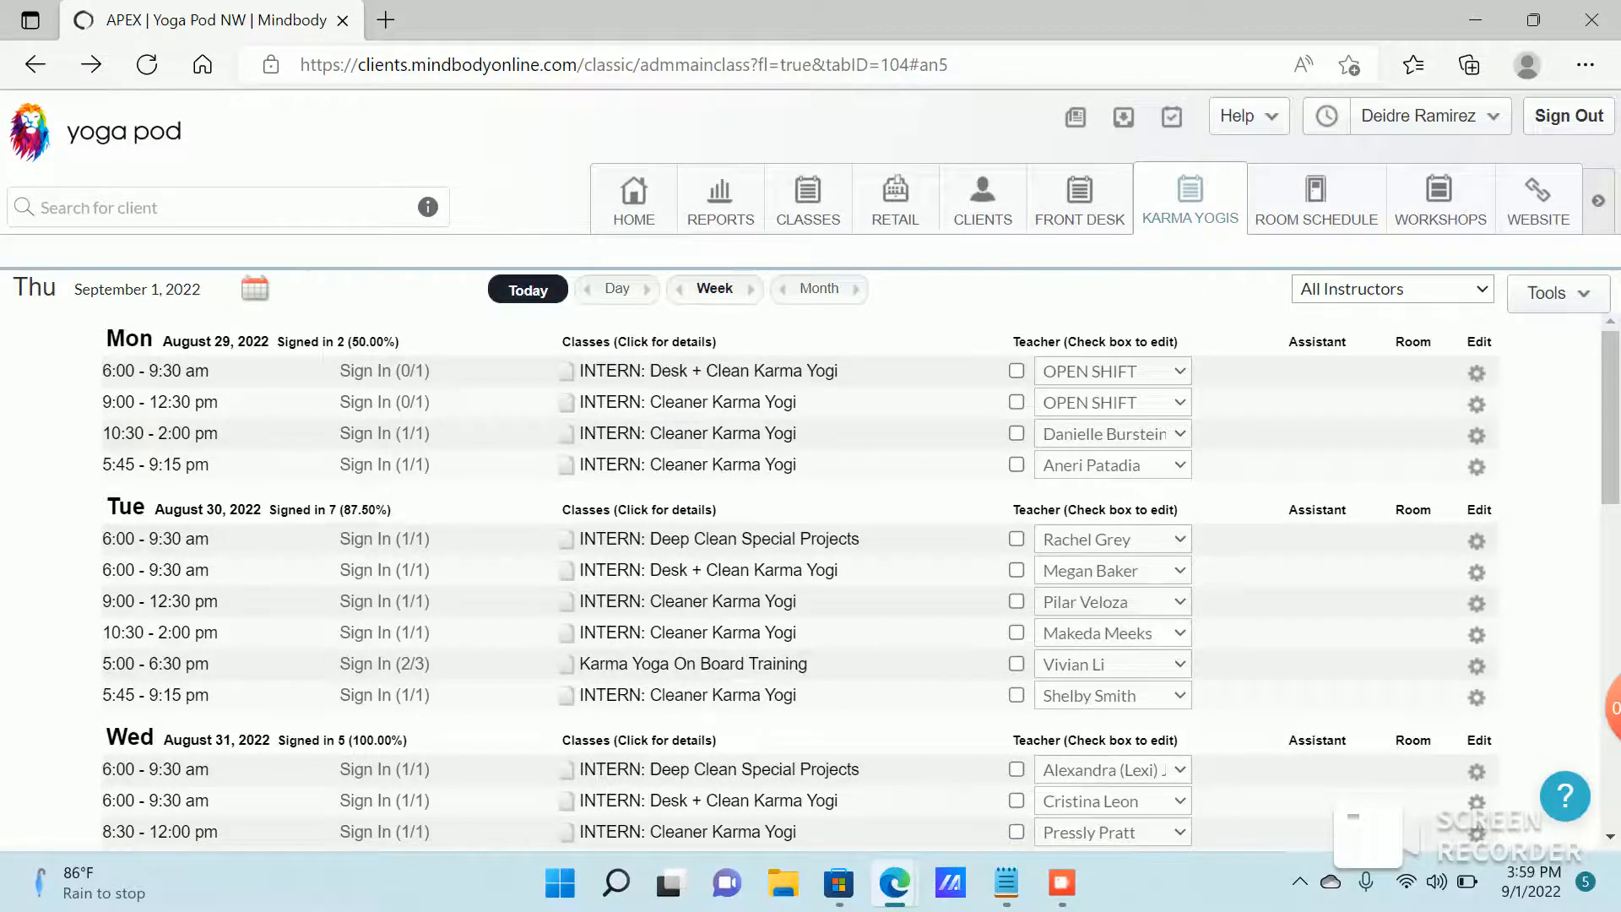
Step: Reach the sign-in page for Friday's 4:15 pm INTERN: Cleaner Karma Yogi class
scroll(down, 3)
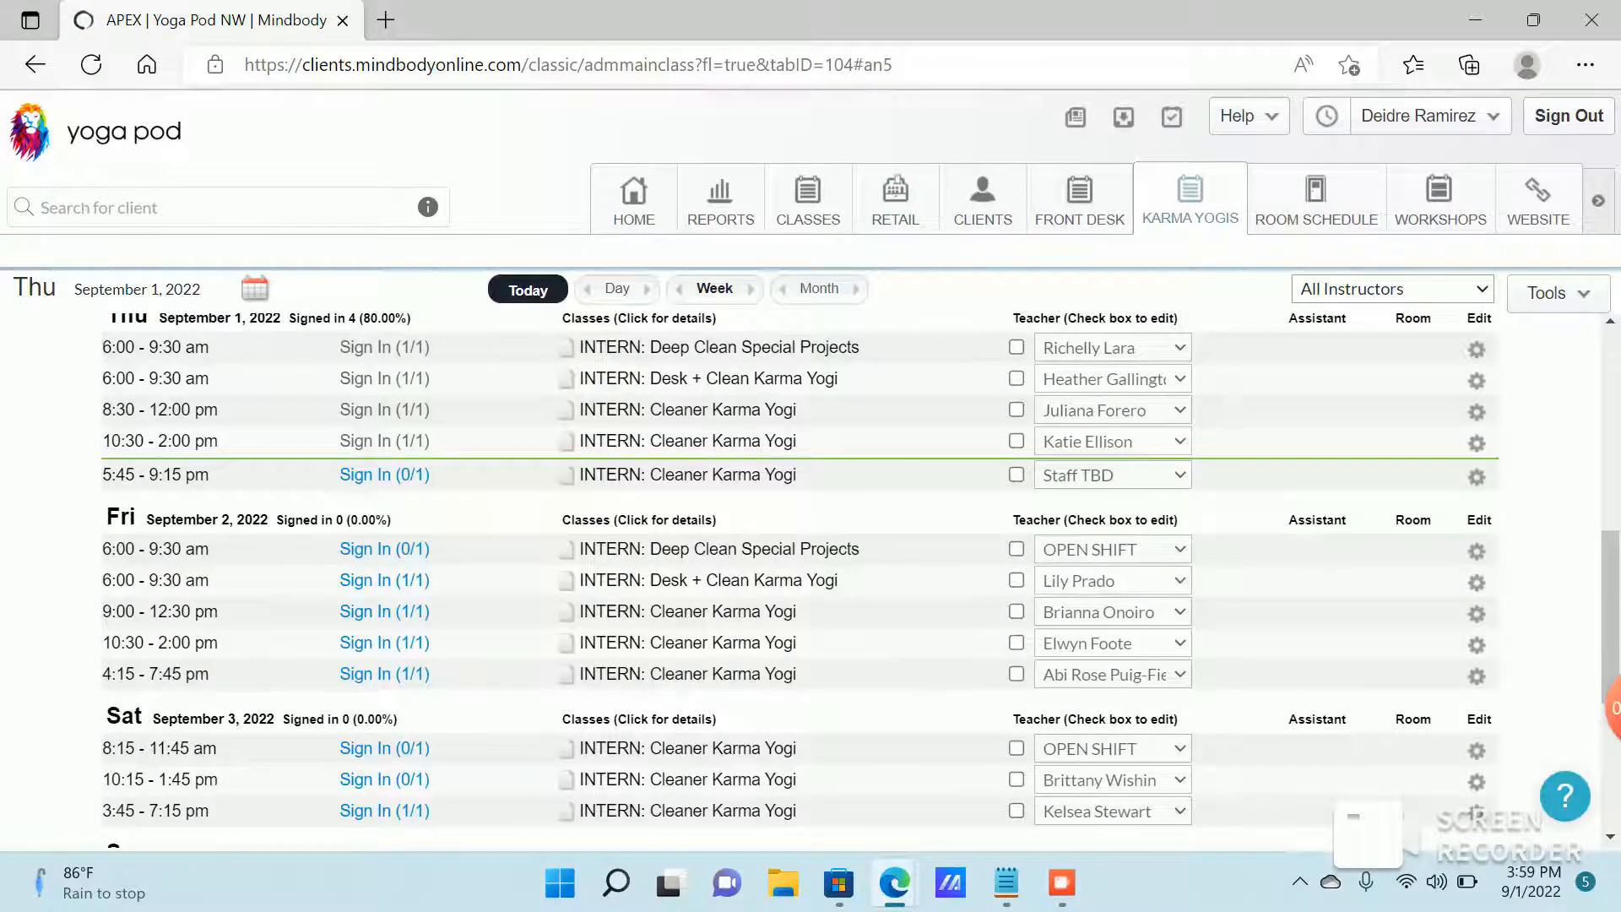
click(383, 673)
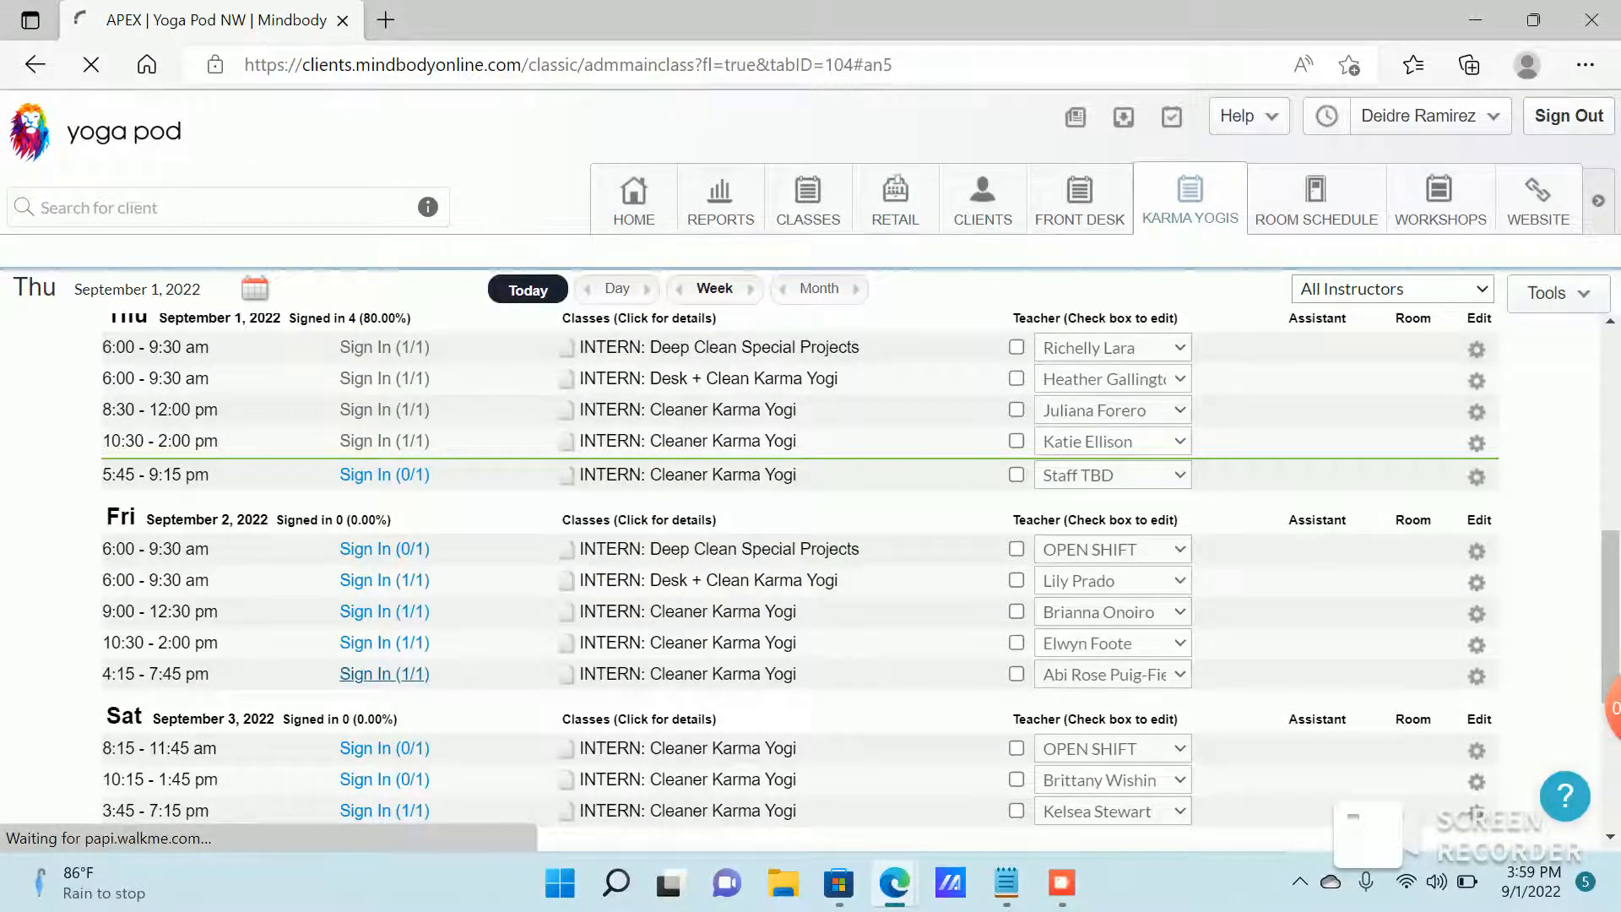
click(384, 674)
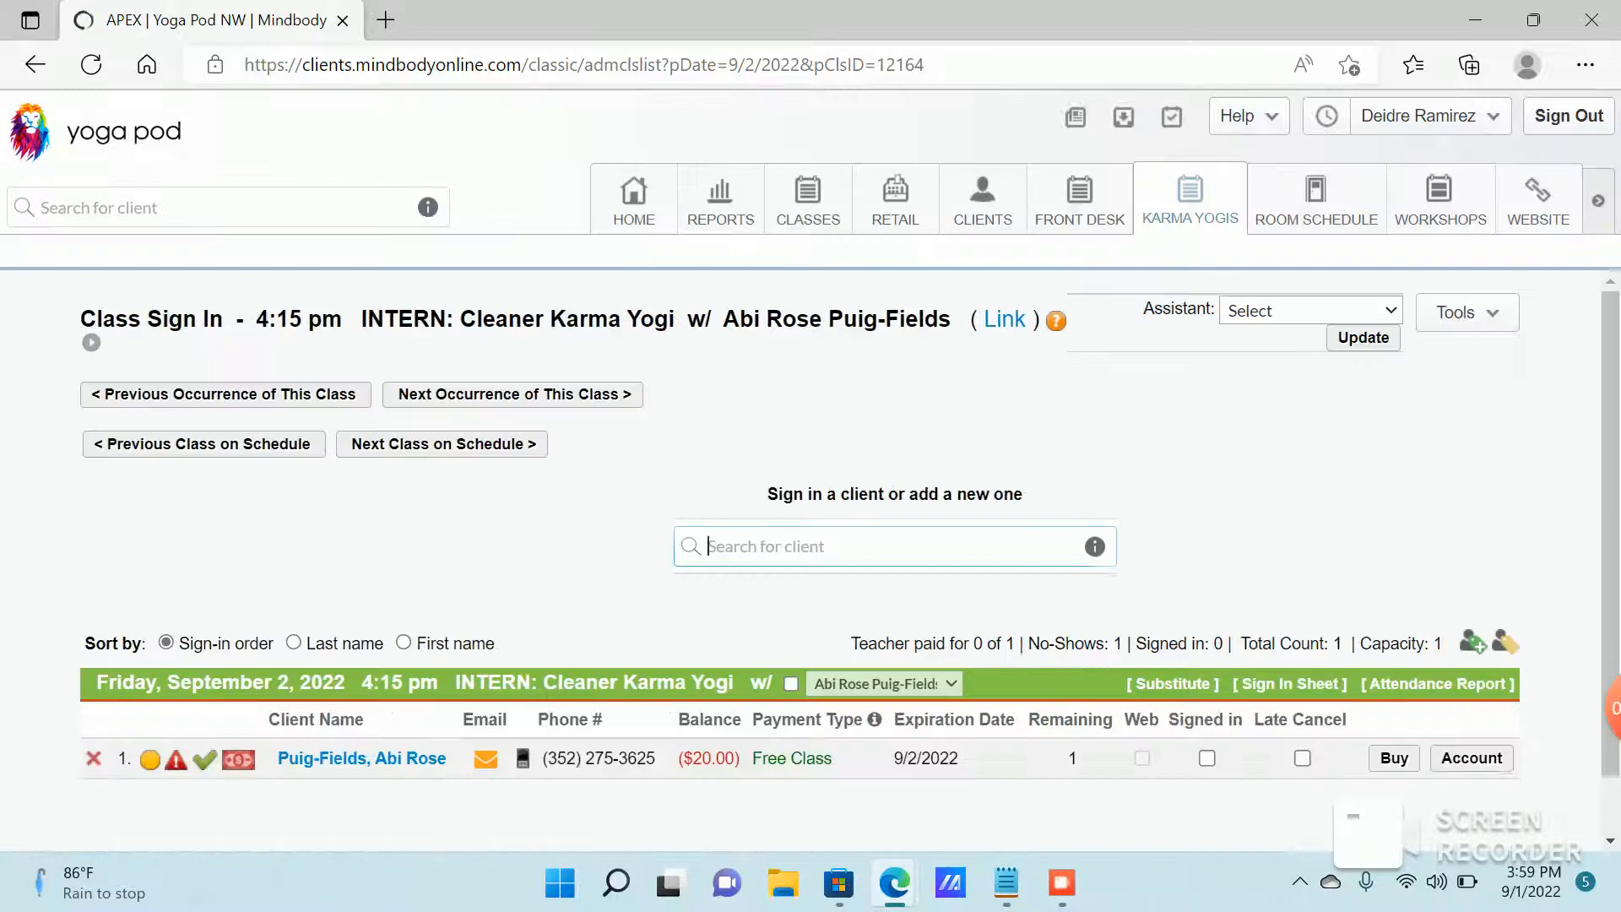